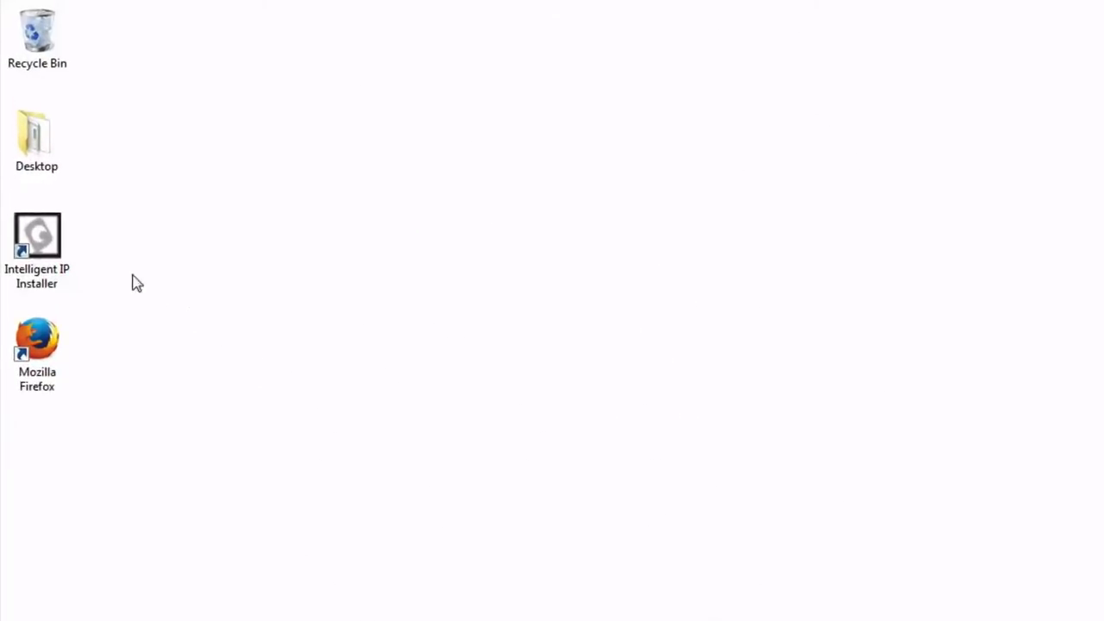
# Launch Intelligent IP Installer to discover the camera at 192.168.0.144, model B5210.
pyautogui.doubleClick(38, 235)
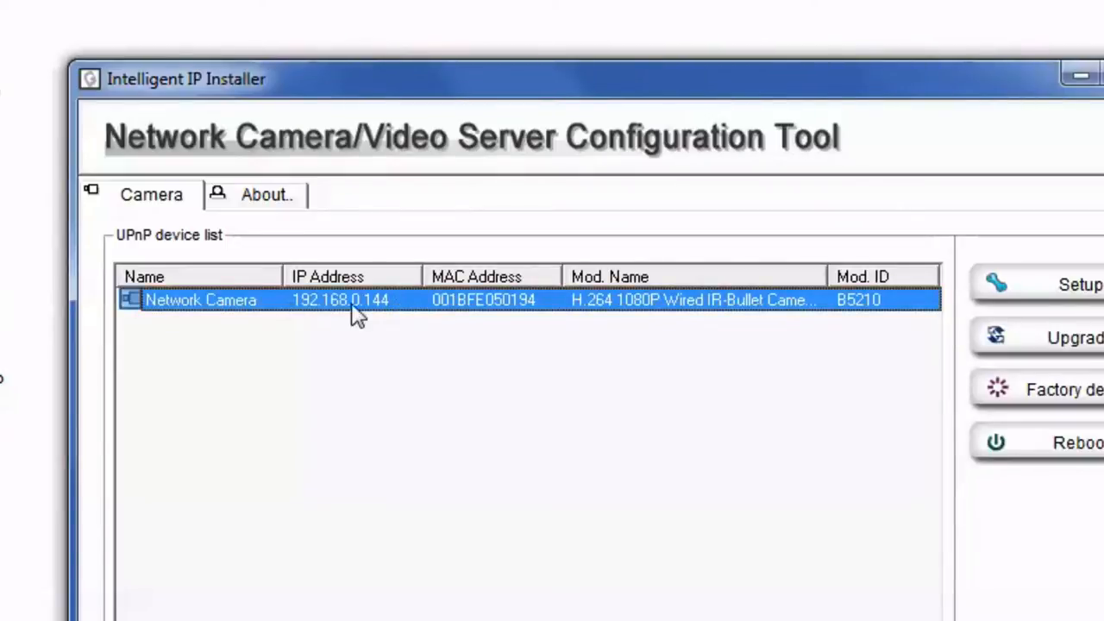
pyautogui.moveTo(412, 312)
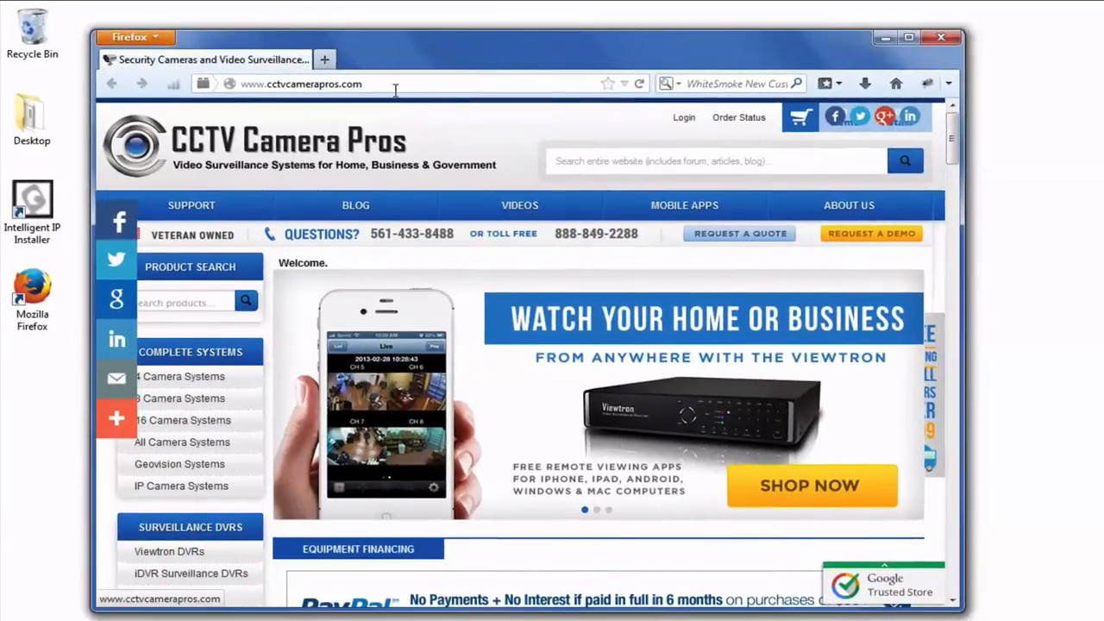
# Browse to 192.168.0.144 and submit the camera's credentials in the Authentication Required prompt.
pyautogui.click(301, 83)
pyautogui.write('192.168.0.144')
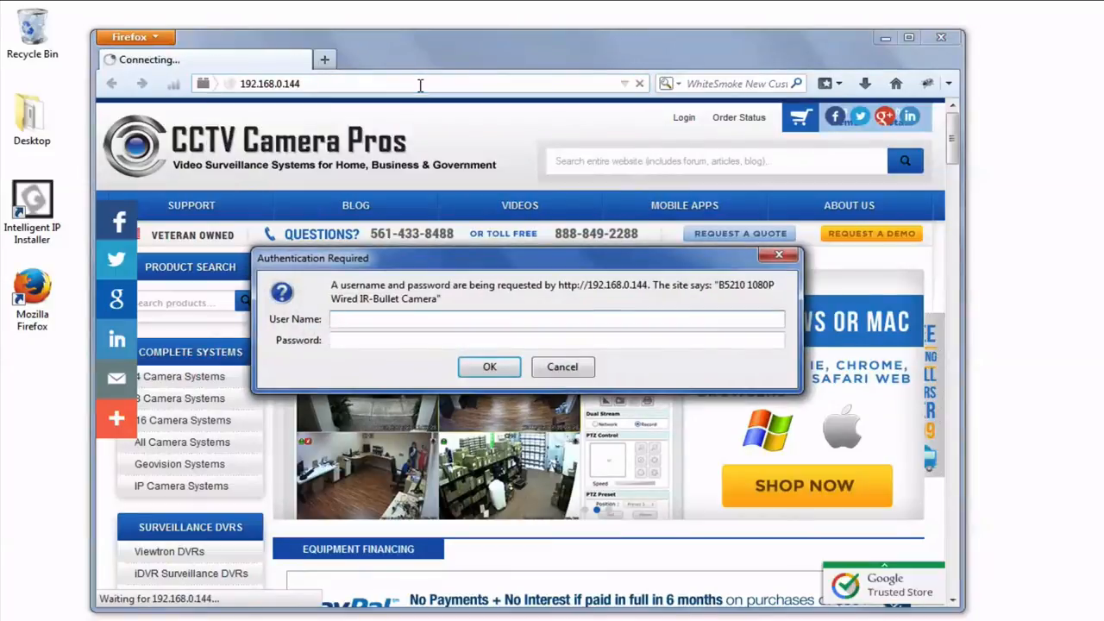
pyautogui.write('admin')
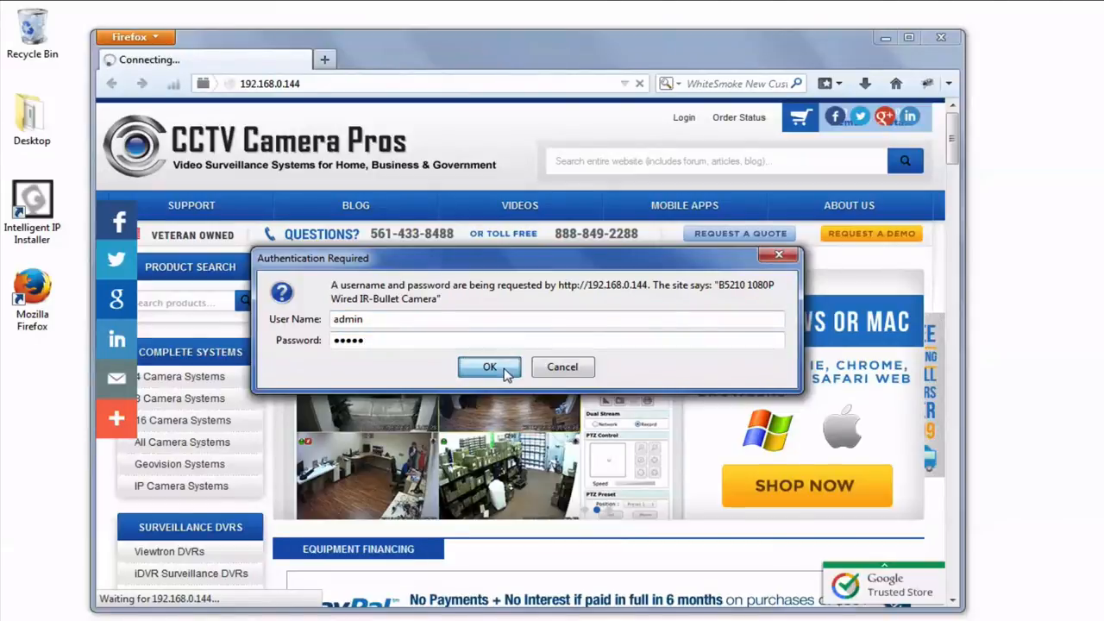
pyautogui.click(490, 365)
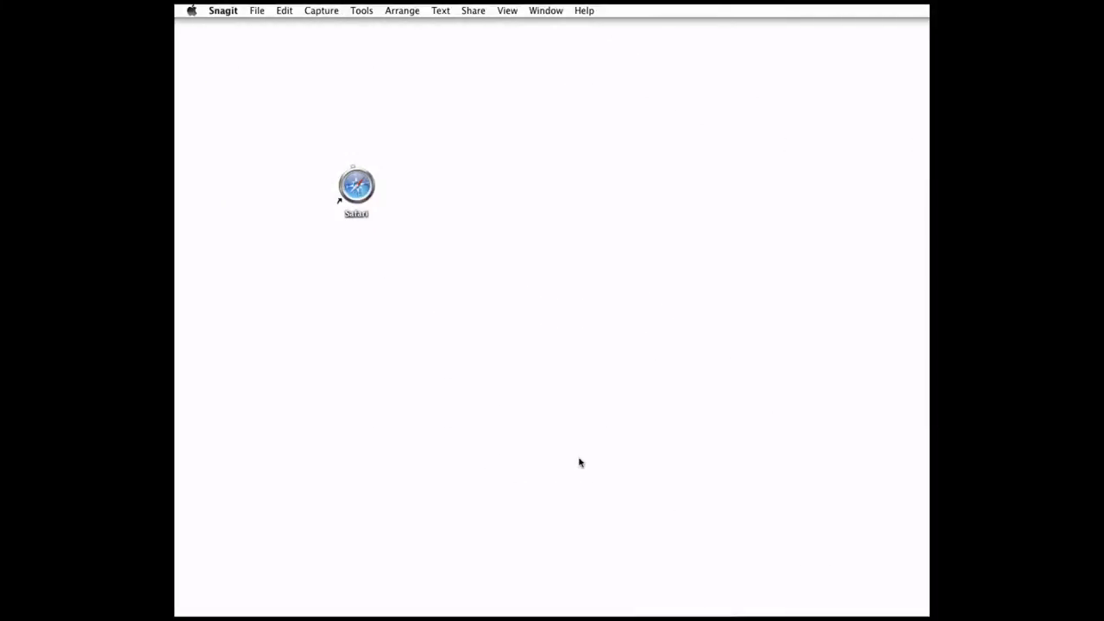
# Launch Safari from its desktop icon.
pyautogui.click(355, 183)
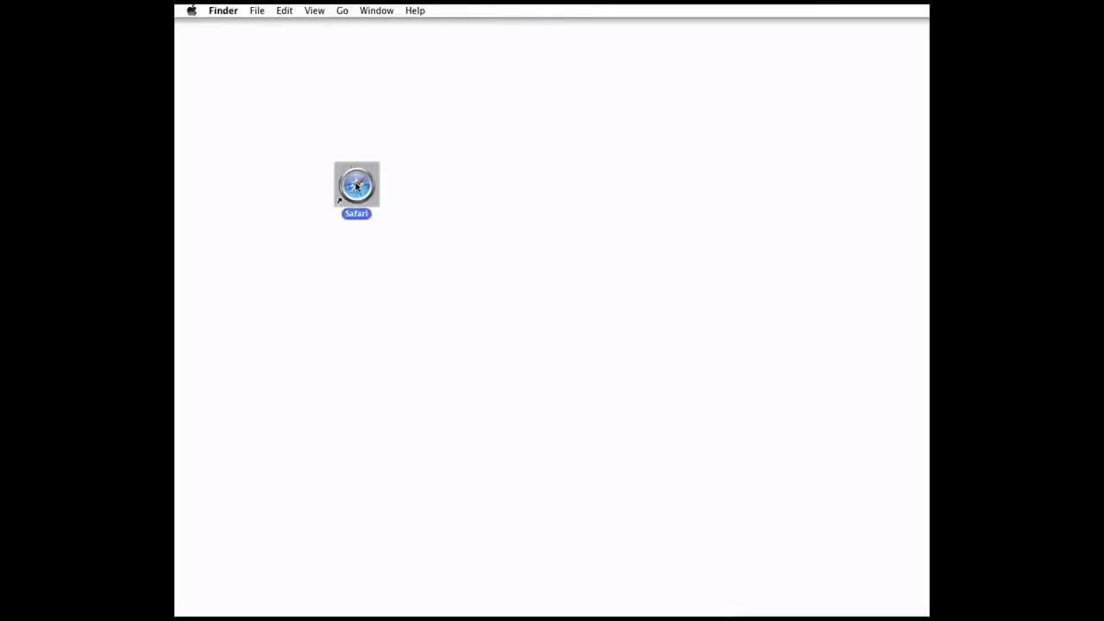
pyautogui.doubleClick(355, 183)
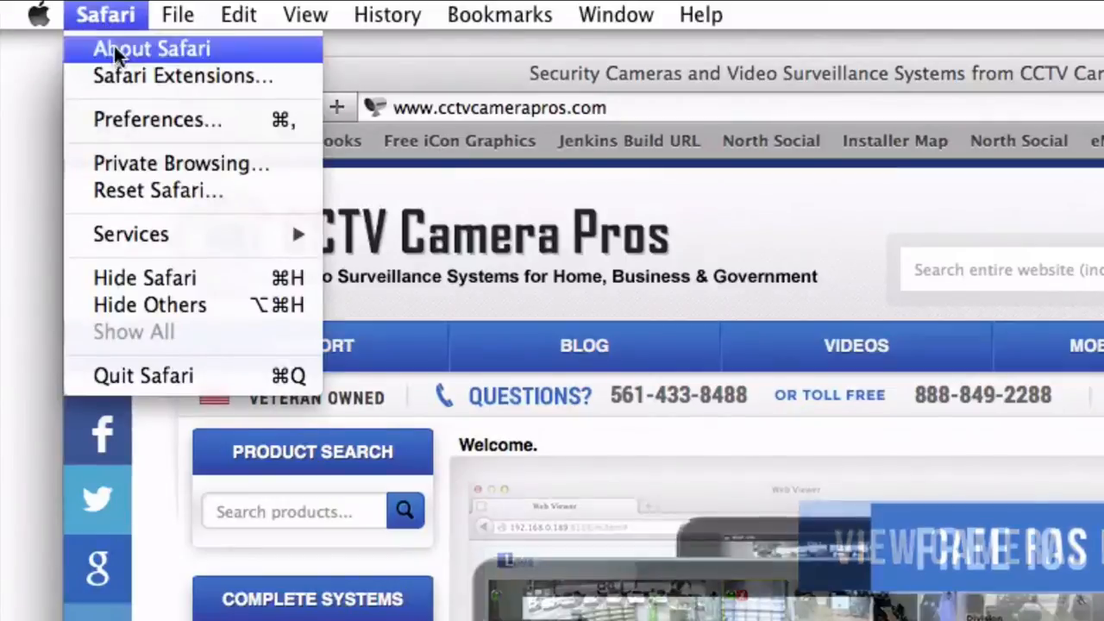
# Enable 'Include Bonjour in the Favorites bar' in Safari's Advanced preferences.
pyautogui.click(157, 119)
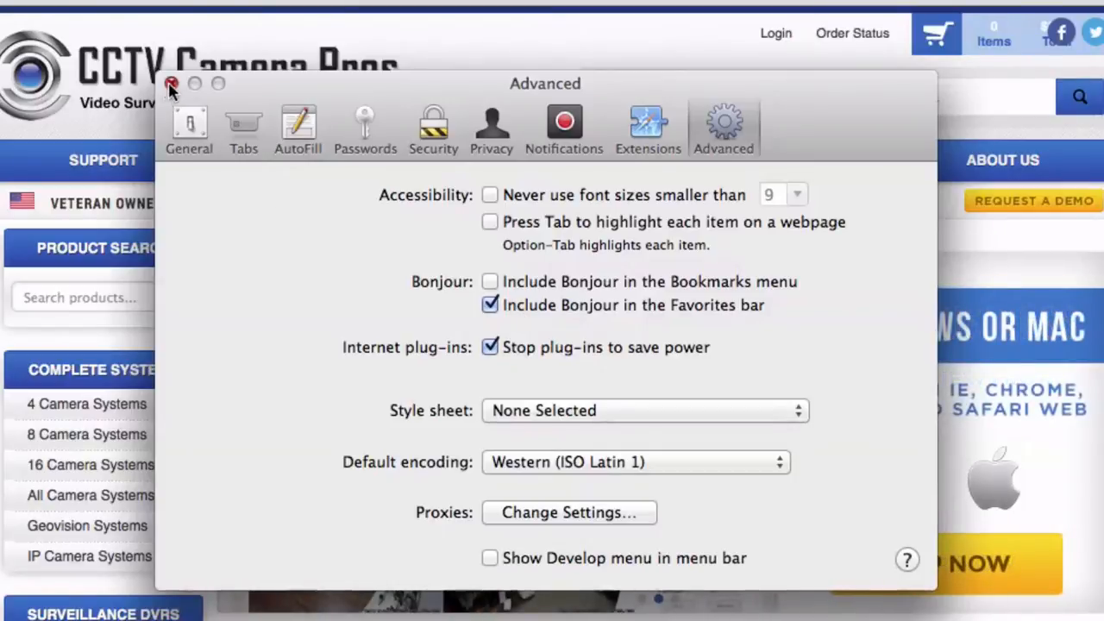
pyautogui.click(172, 83)
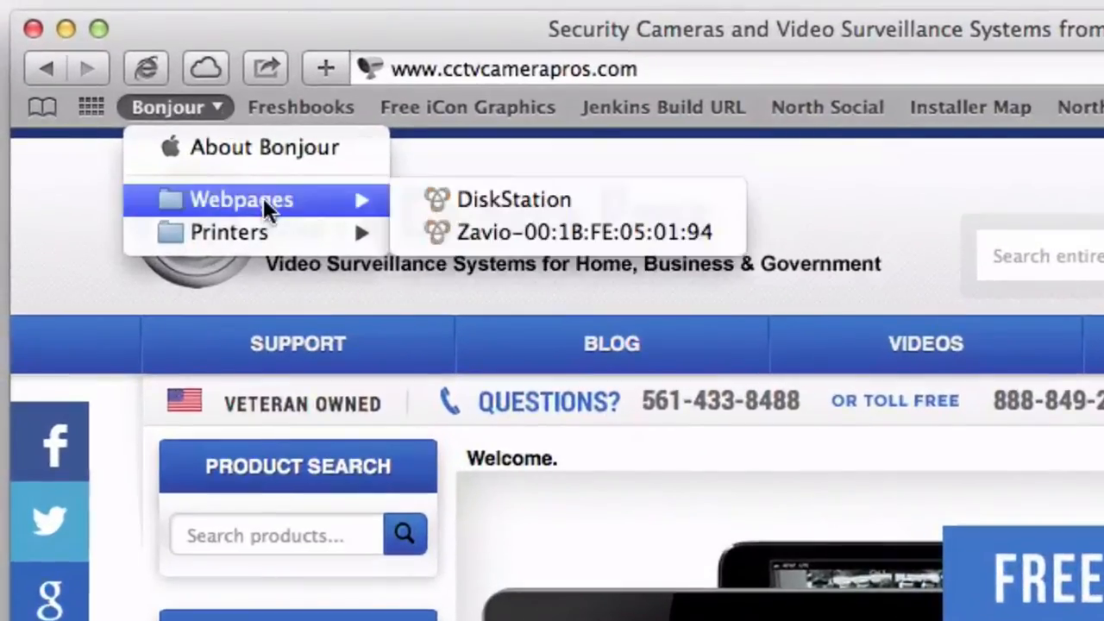
pyautogui.moveTo(587, 231)
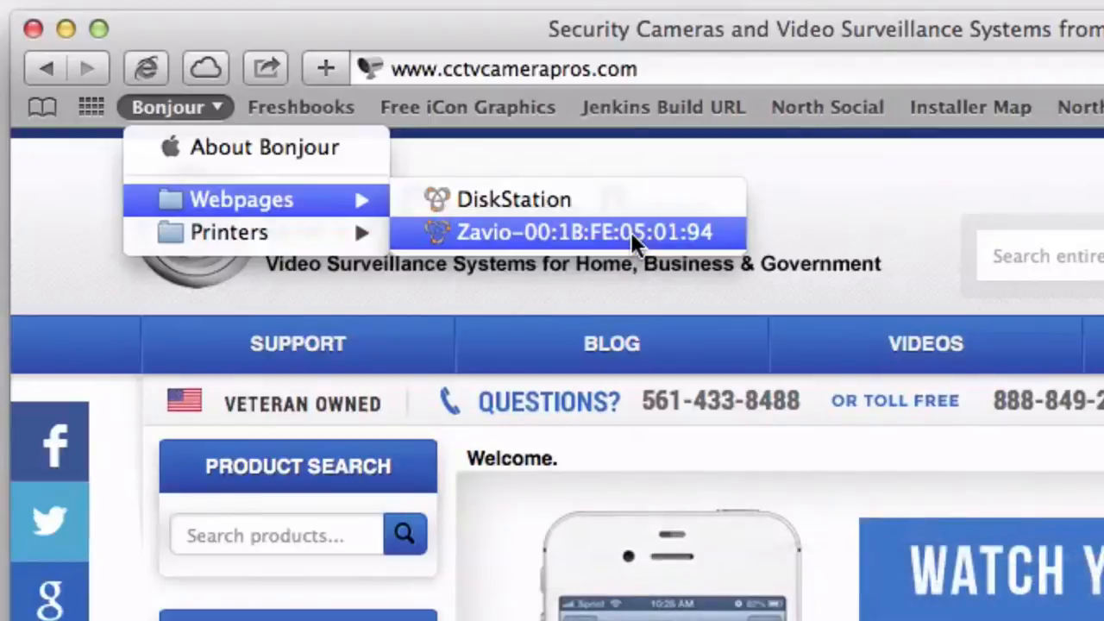
# Choose Zavio-00:1B:FE:05:01:94 from the Bonjour Webpages menu to reach the B5210 camera page.
pyautogui.click(587, 232)
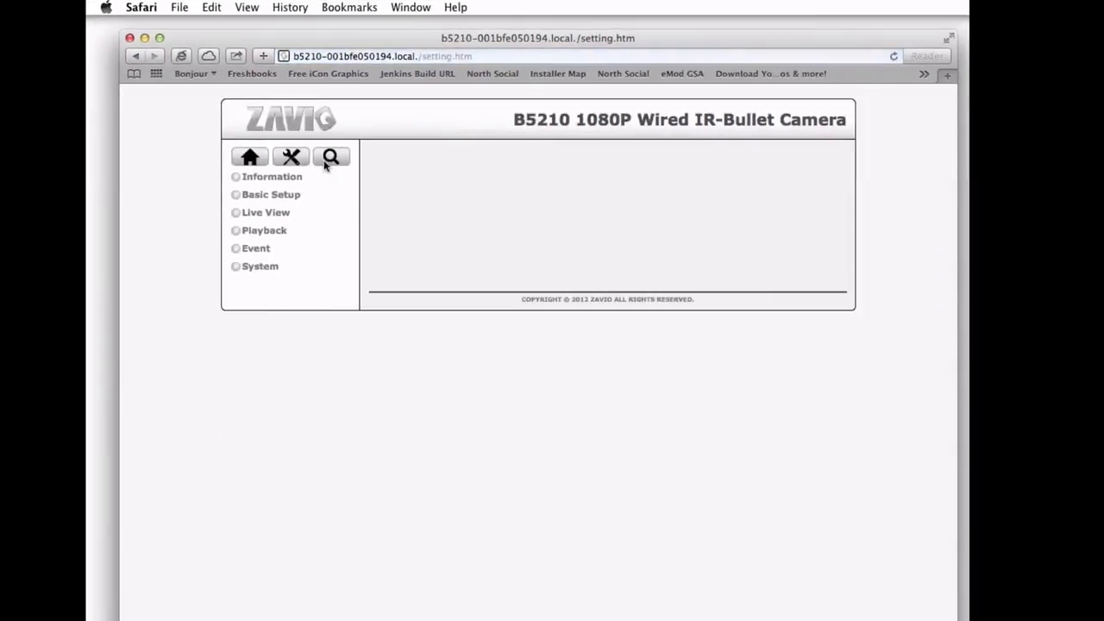
# Show the camera's Information page and scroll to the Network section reading TCP/IP 192.168.0.144.
pyautogui.click(272, 175)
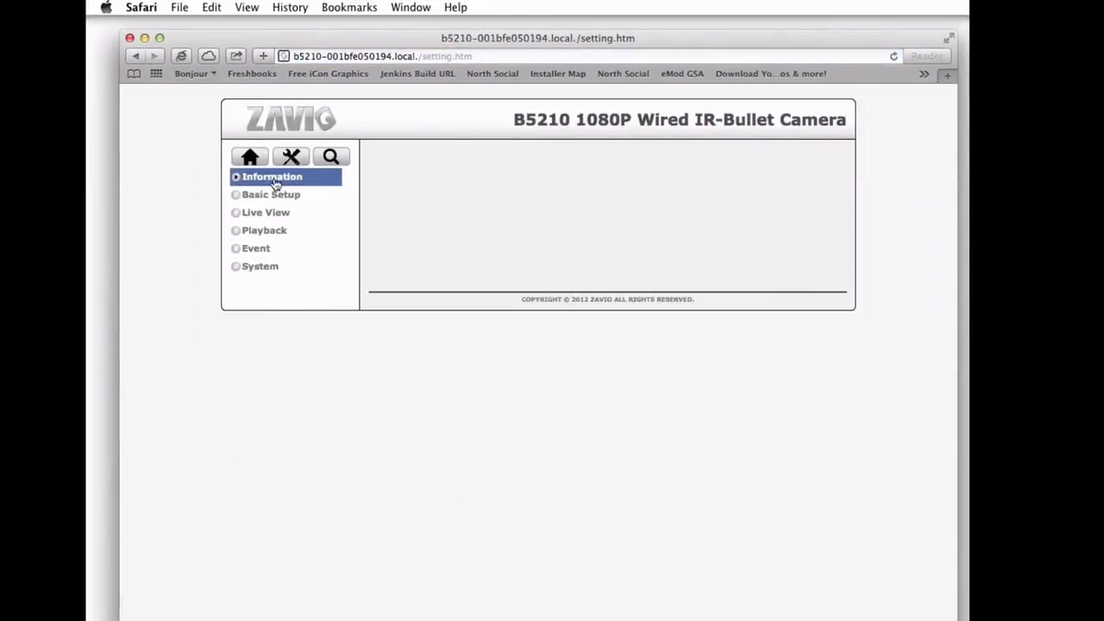
pyautogui.click(273, 176)
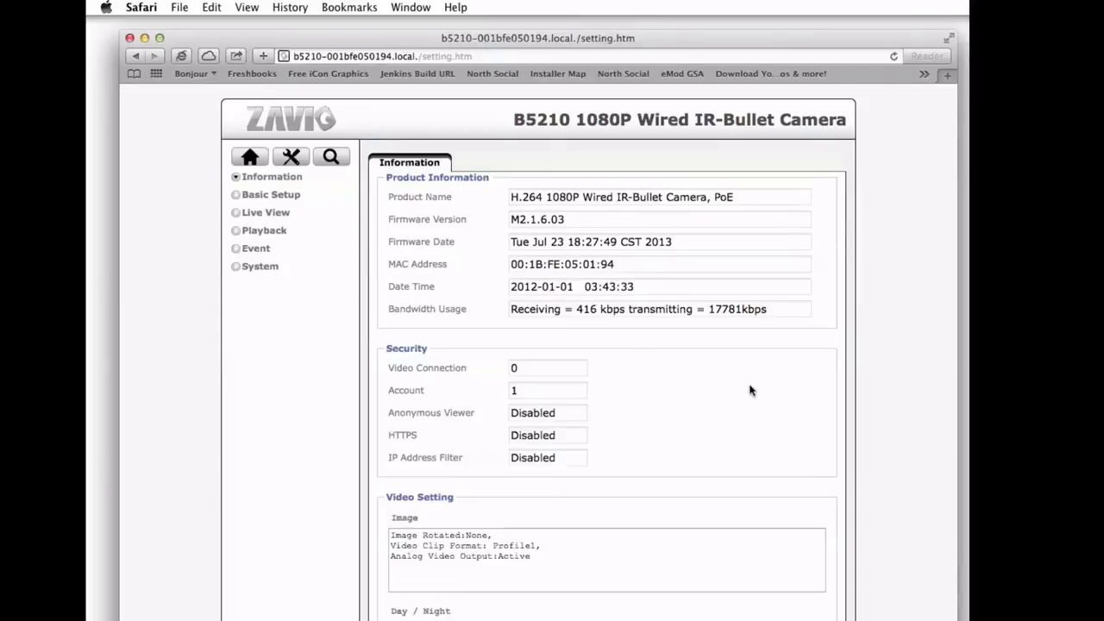
pyautogui.scroll(-3)
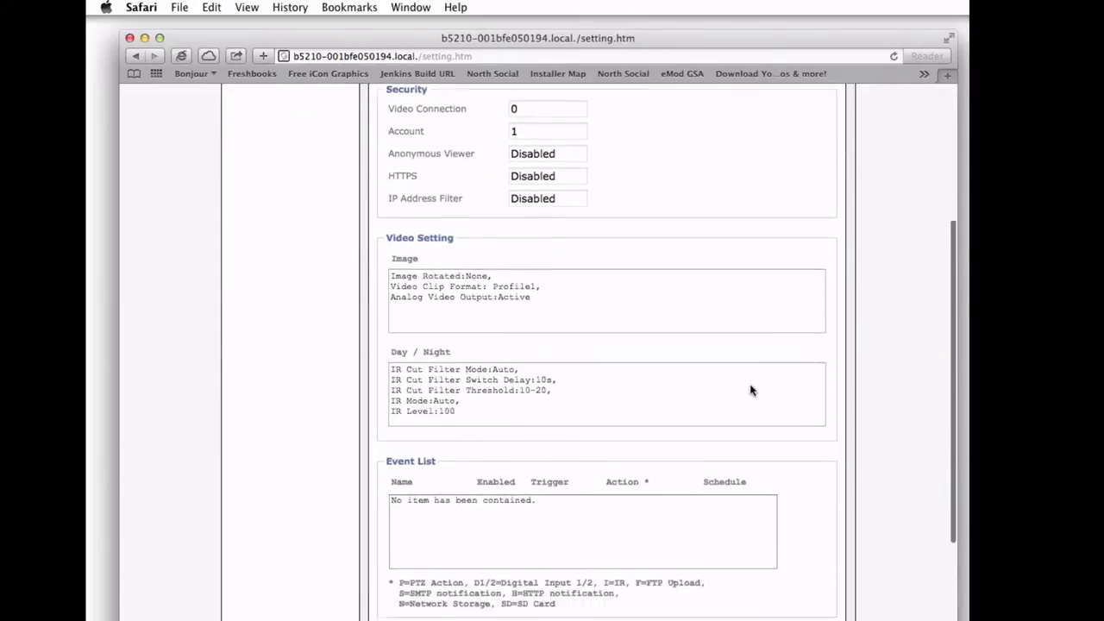
pyautogui.scroll(-3)
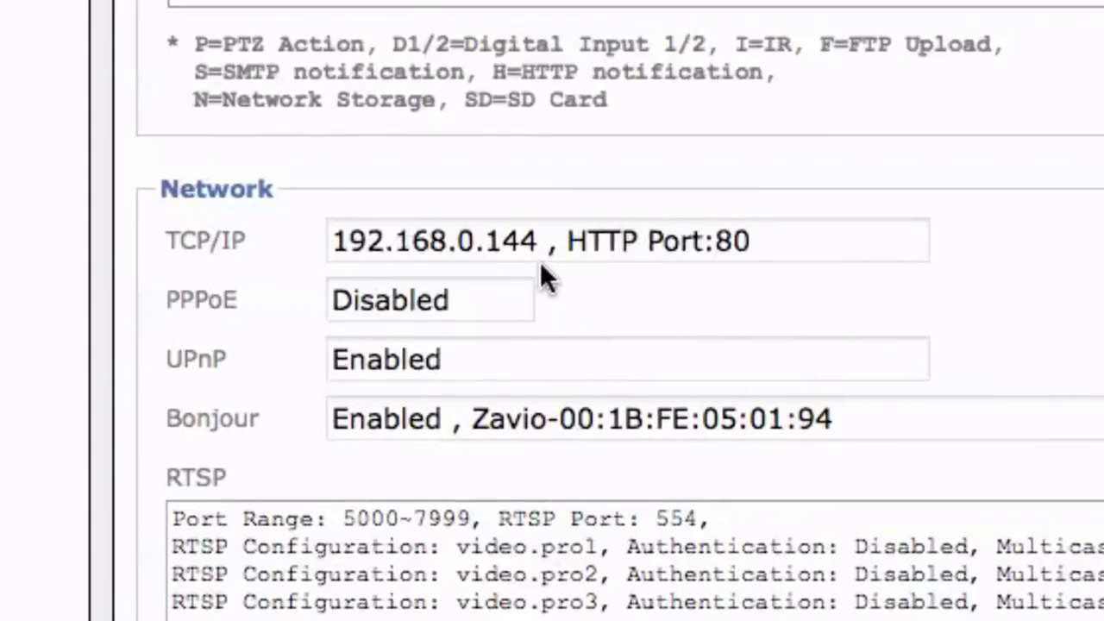
pyautogui.scroll(-3)
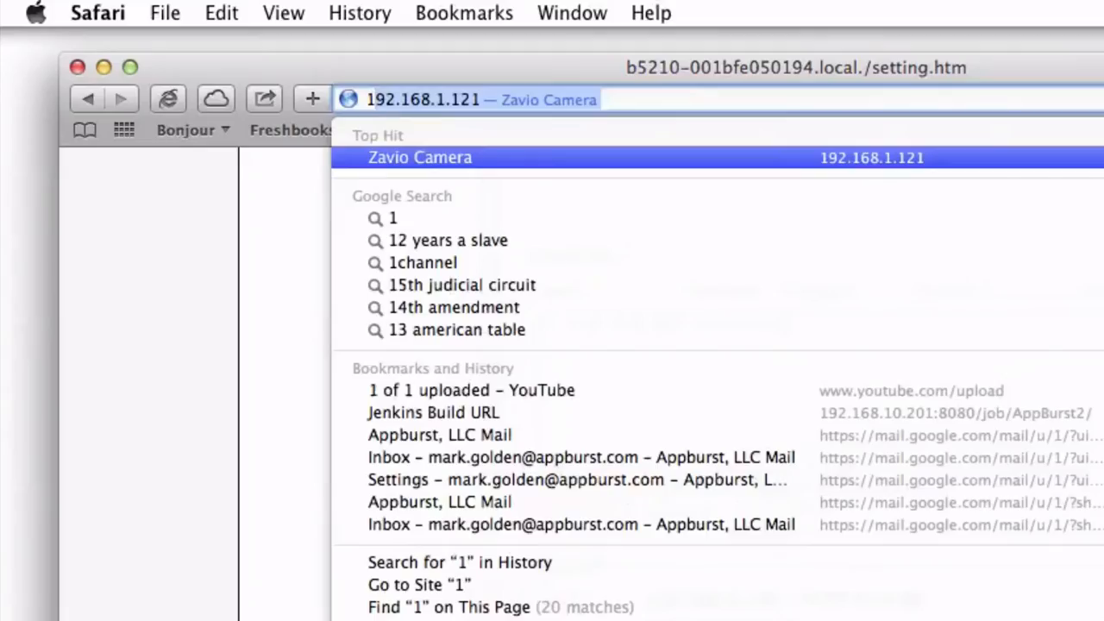
# Browse directly to 192.168.0.144, log in as admin and show the camera's Live View feed.
pyautogui.write('192.168.10.201:8080')
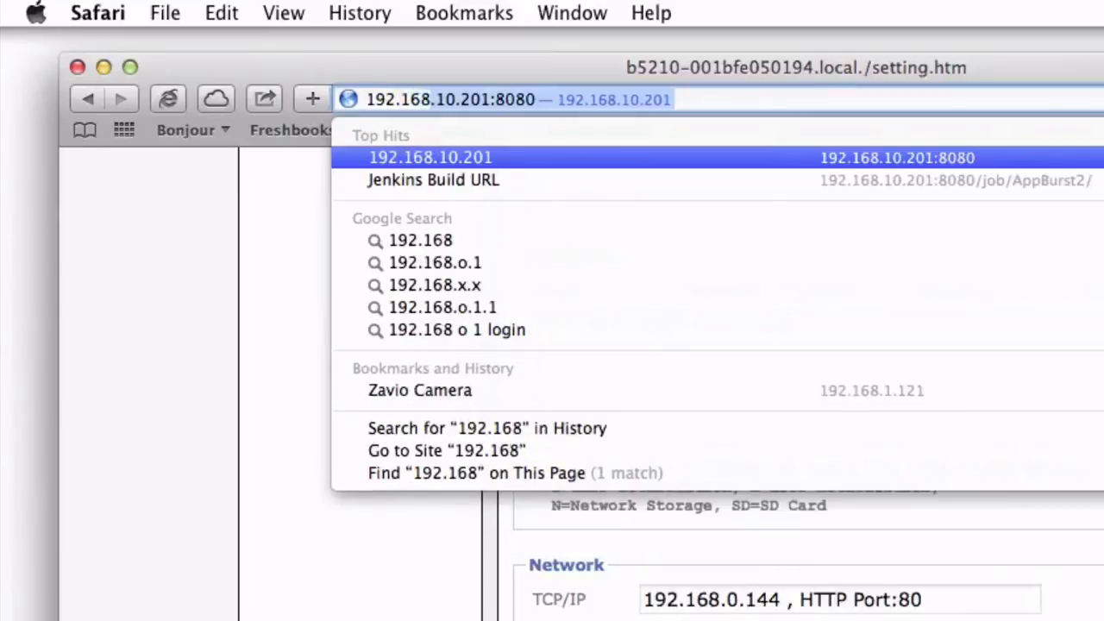
pyautogui.write('192.168.0.1')
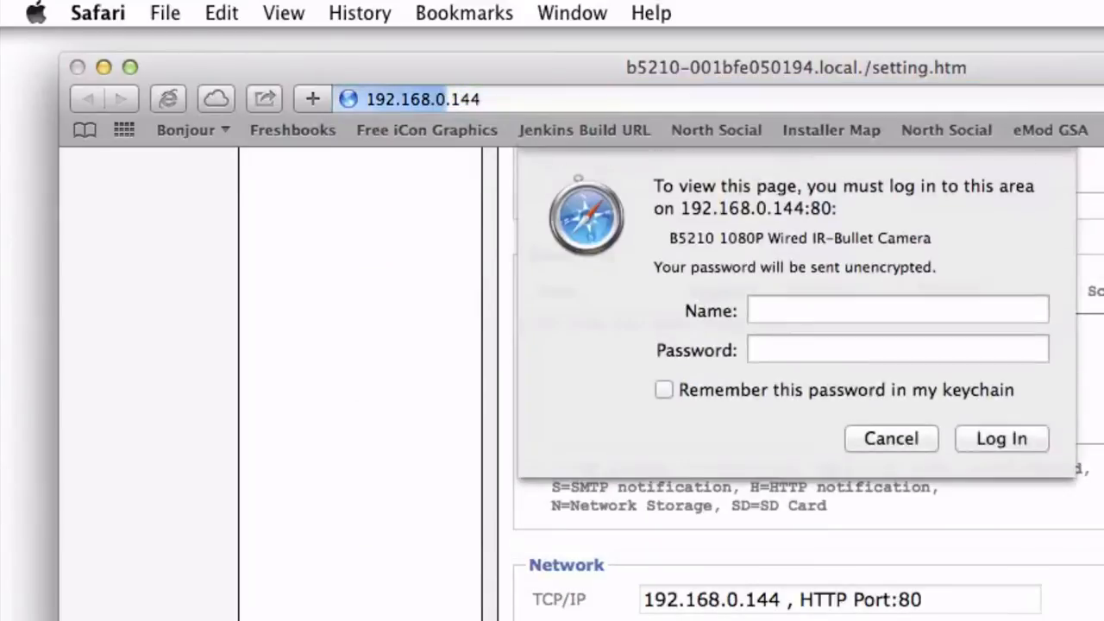
pyautogui.write('admin')
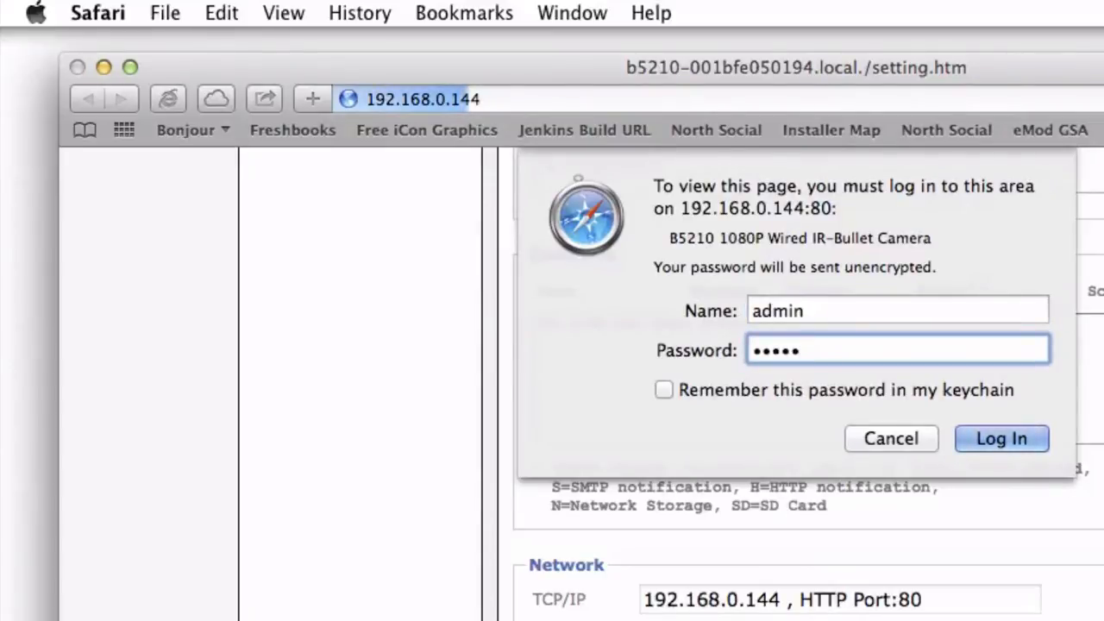
pyautogui.click(1001, 438)
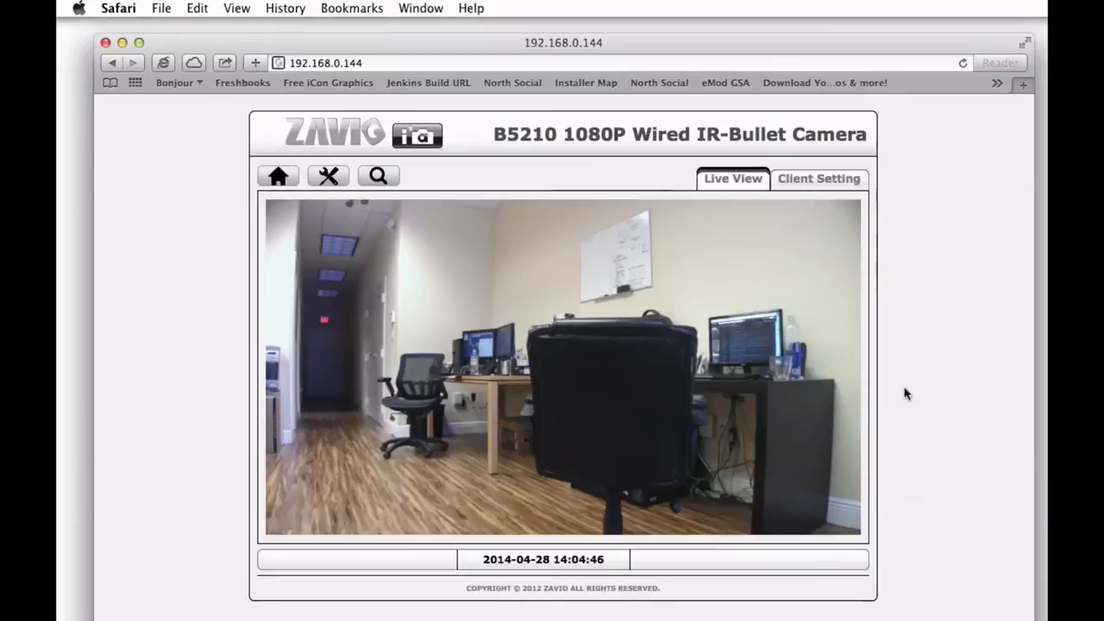